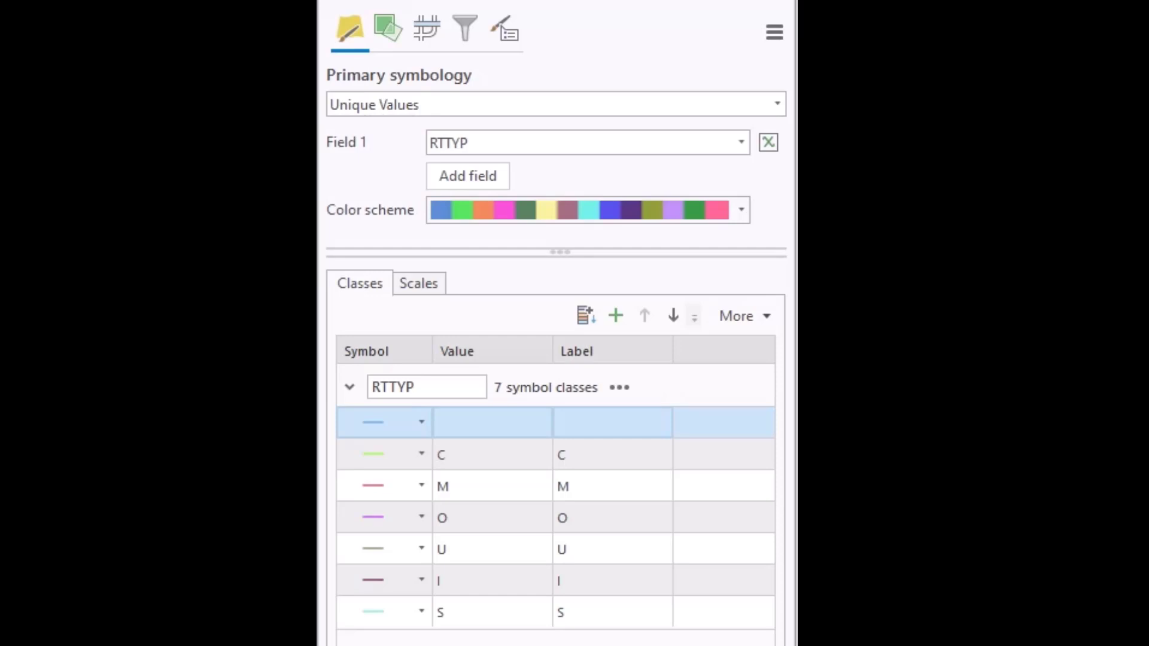
Step: Select the blank, C, M and O rows together in the RTTYP Classes list for grouping
{"action": "left_click", "coordinate": [610, 517]}
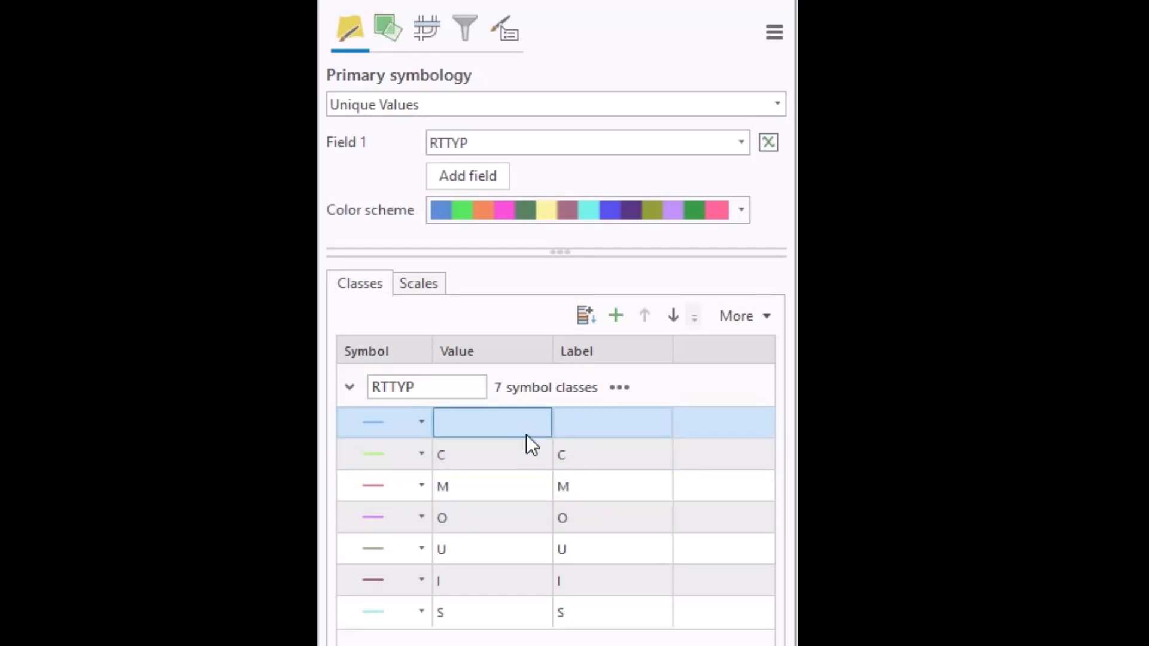
{"action": "left_click", "coordinate": [488, 486]}
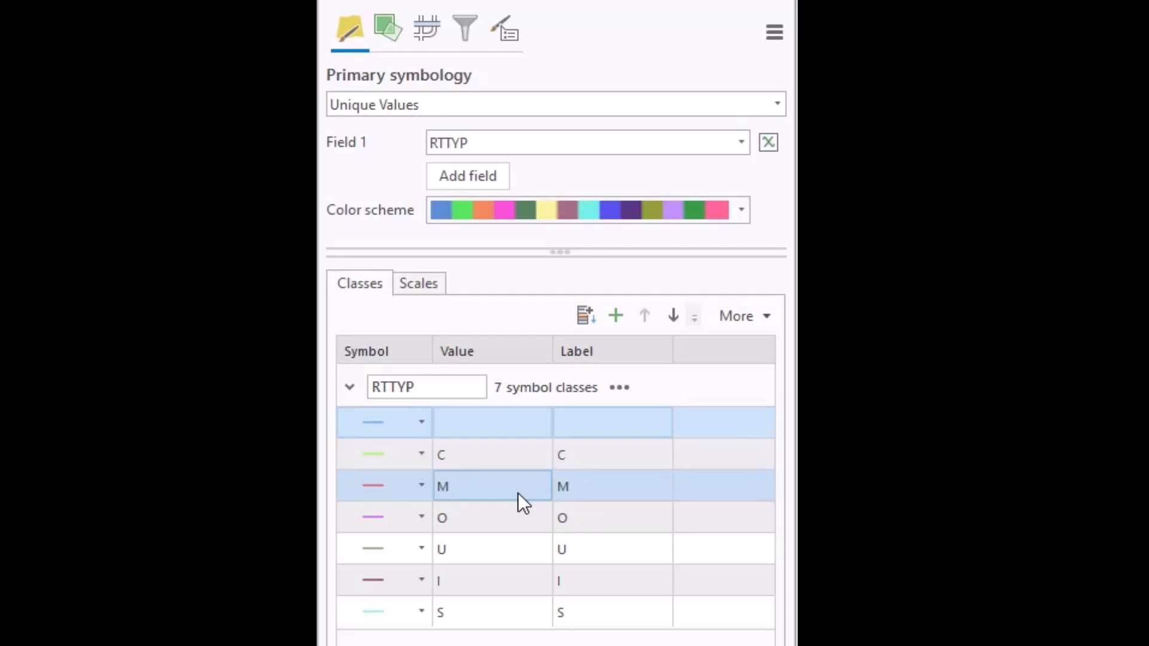
{"action": "left_click", "coordinate": [477, 517]}
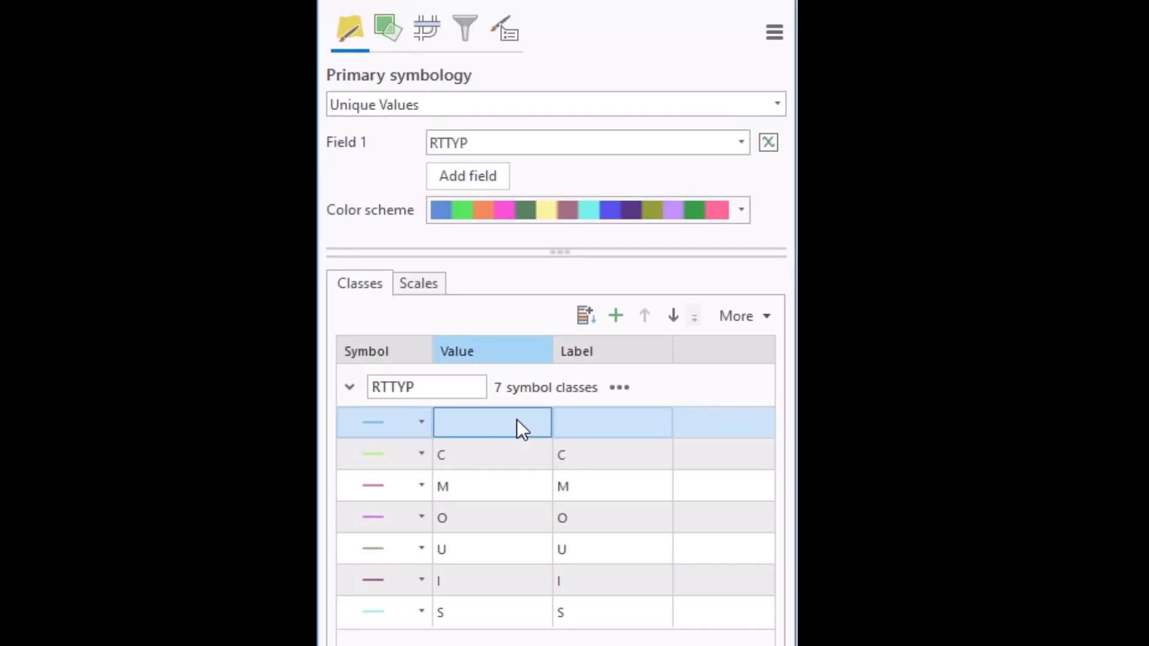
{"action": "left_click", "coordinate": [491, 454]}
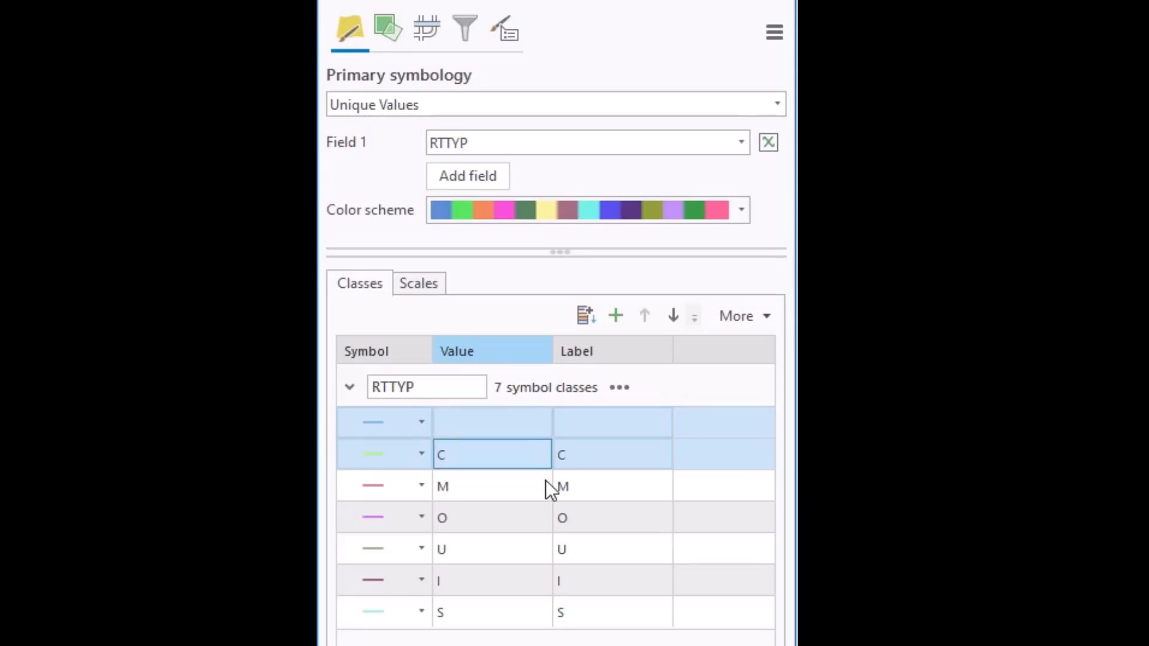
{"action": "left_click", "coordinate": [491, 517]}
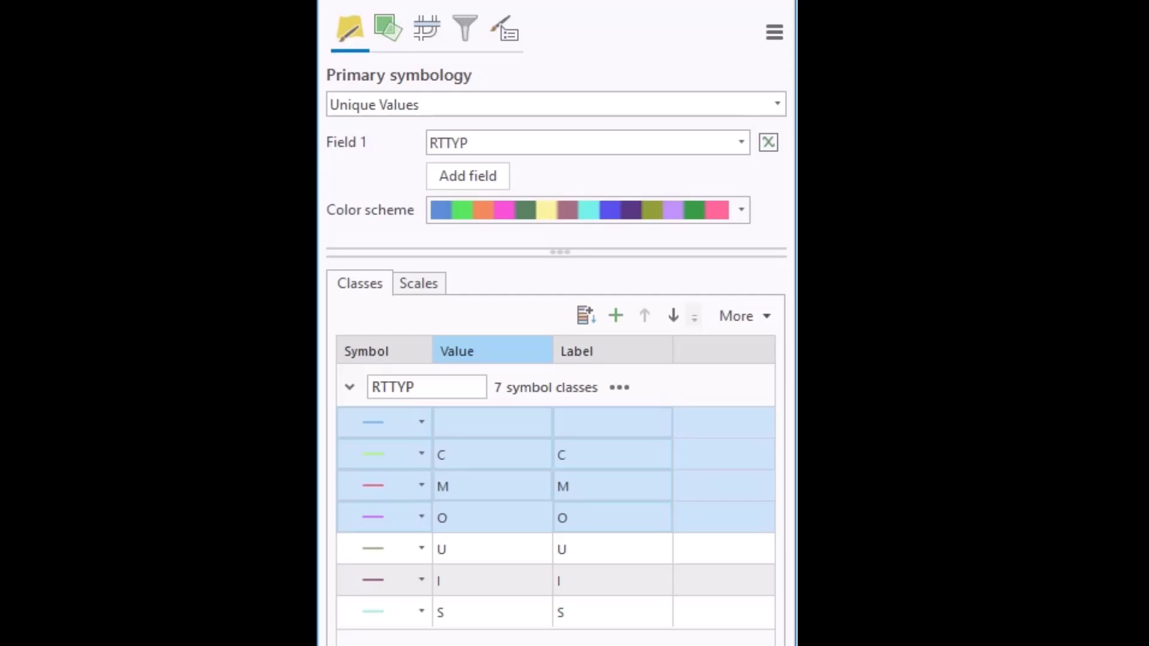
{"action": "left_click", "coordinate": [478, 611]}
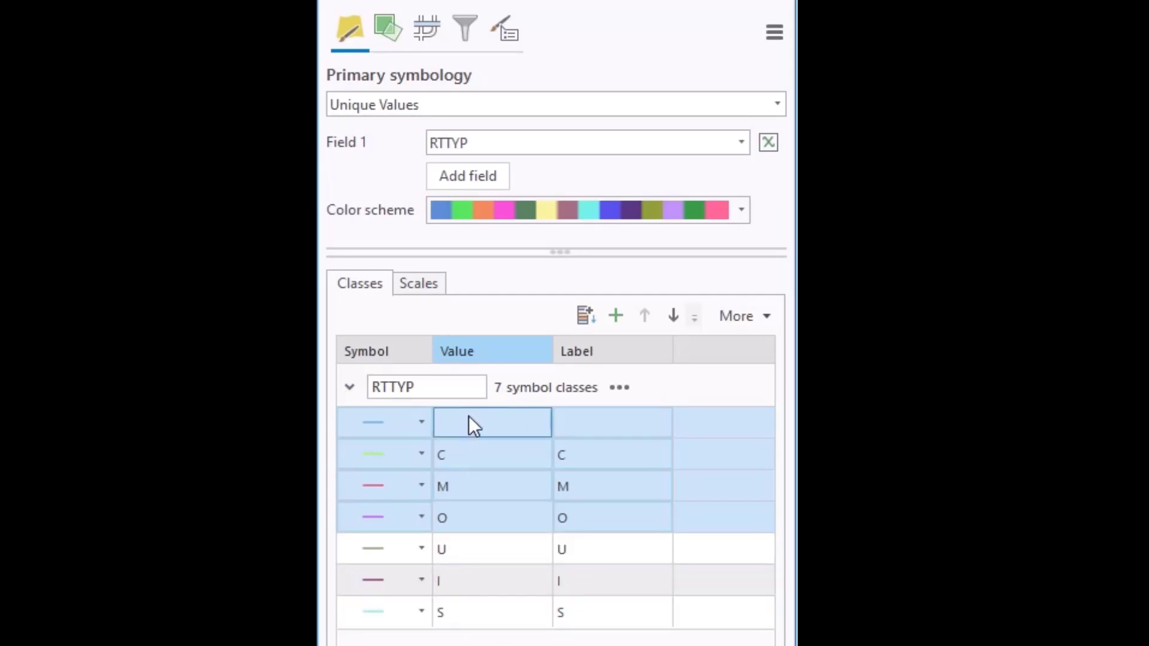
{"action": "right_click", "coordinate": [491, 421]}
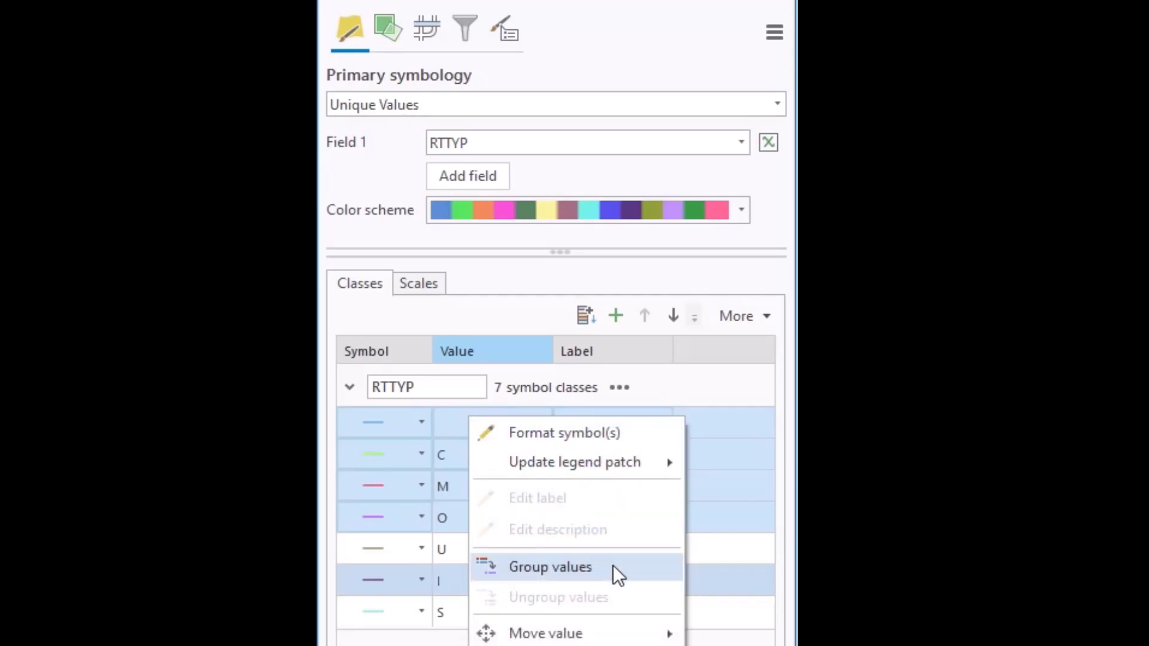
Step: Group the selected values into one symbol class, leaving RTTYP with four classes
{"action": "left_click", "coordinate": [550, 568]}
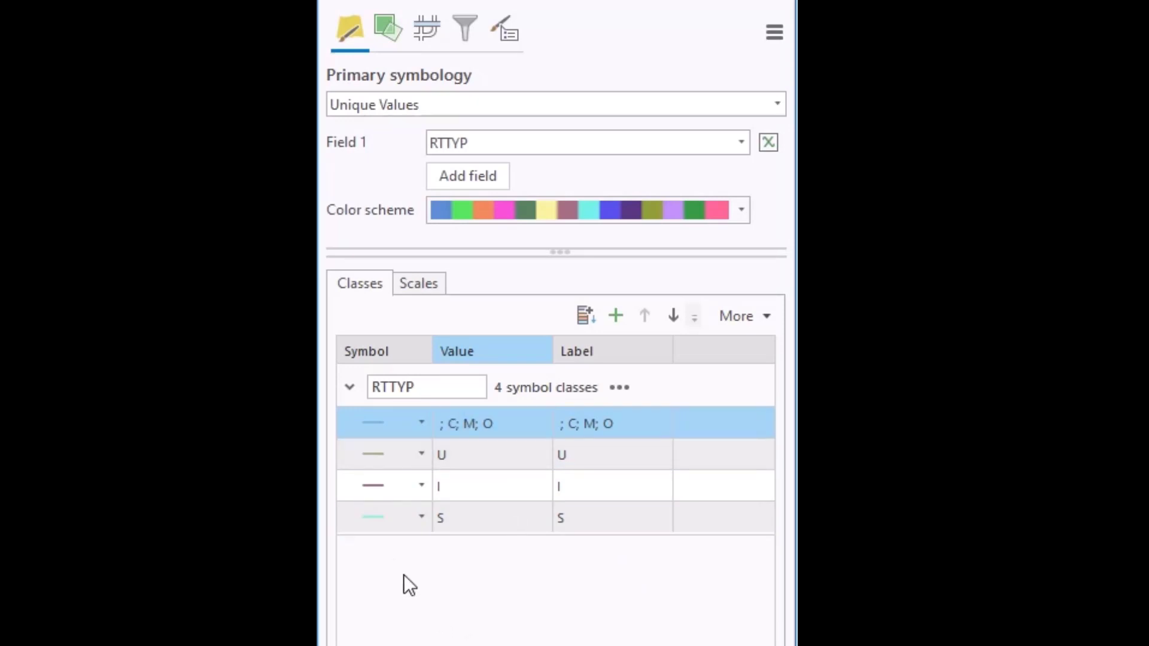
{"action": "mouse_move", "coordinate": [374, 424]}
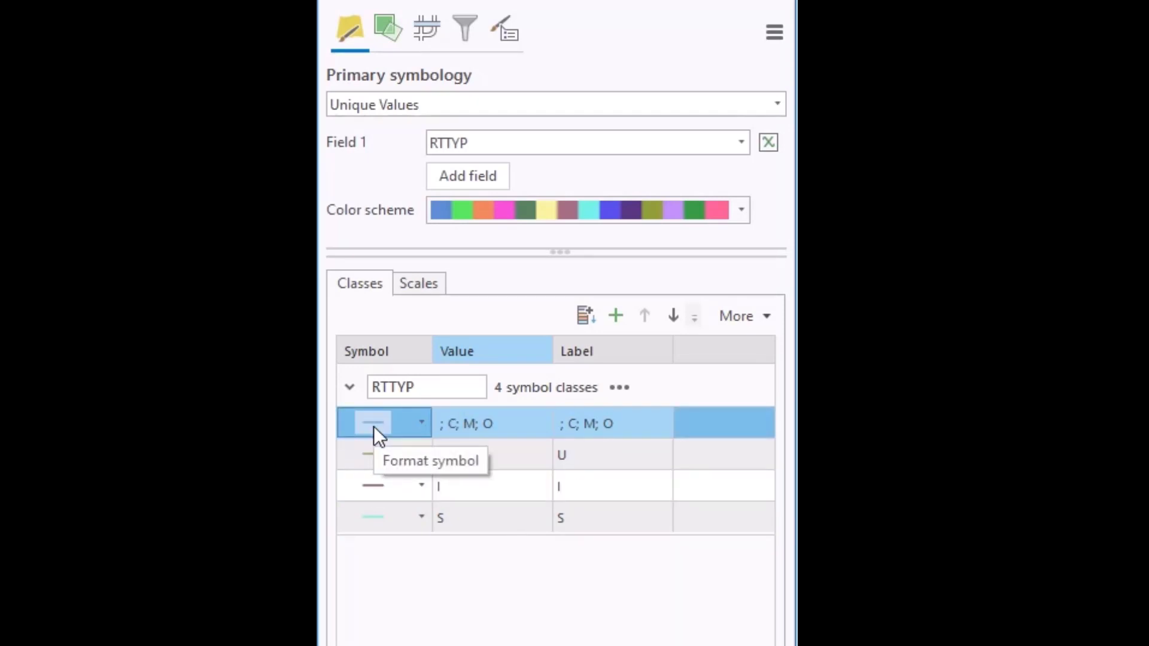